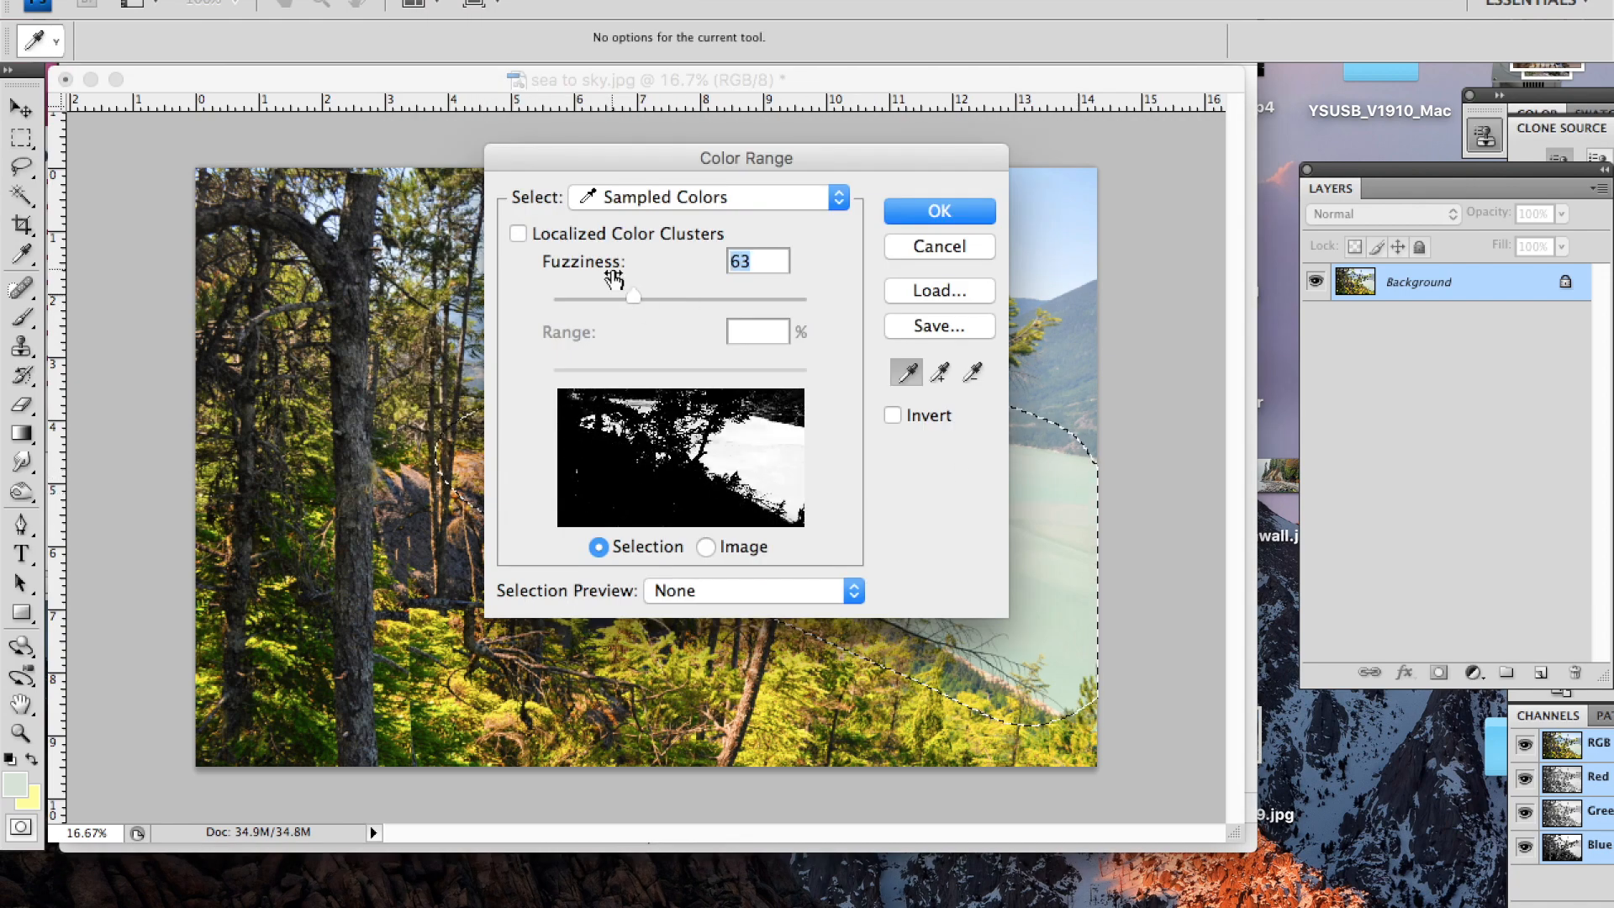
# Select the sunlit foreground via Color Range and warm its shadows with red +70 Color Balance
pyautogui.click(936, 212)
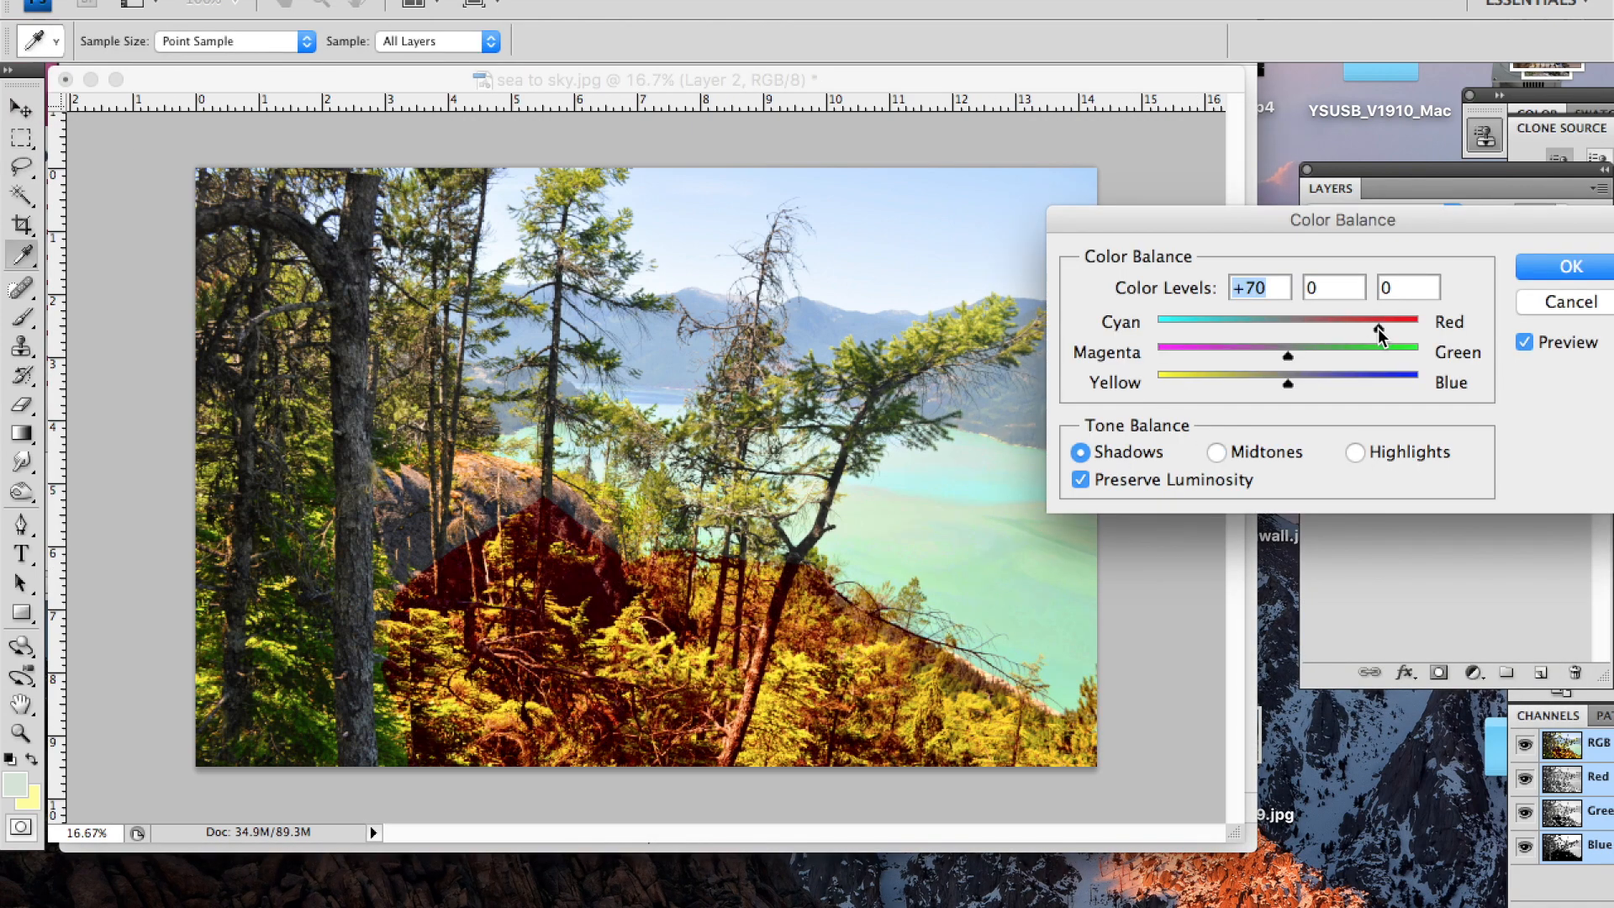
pyautogui.click(1569, 265)
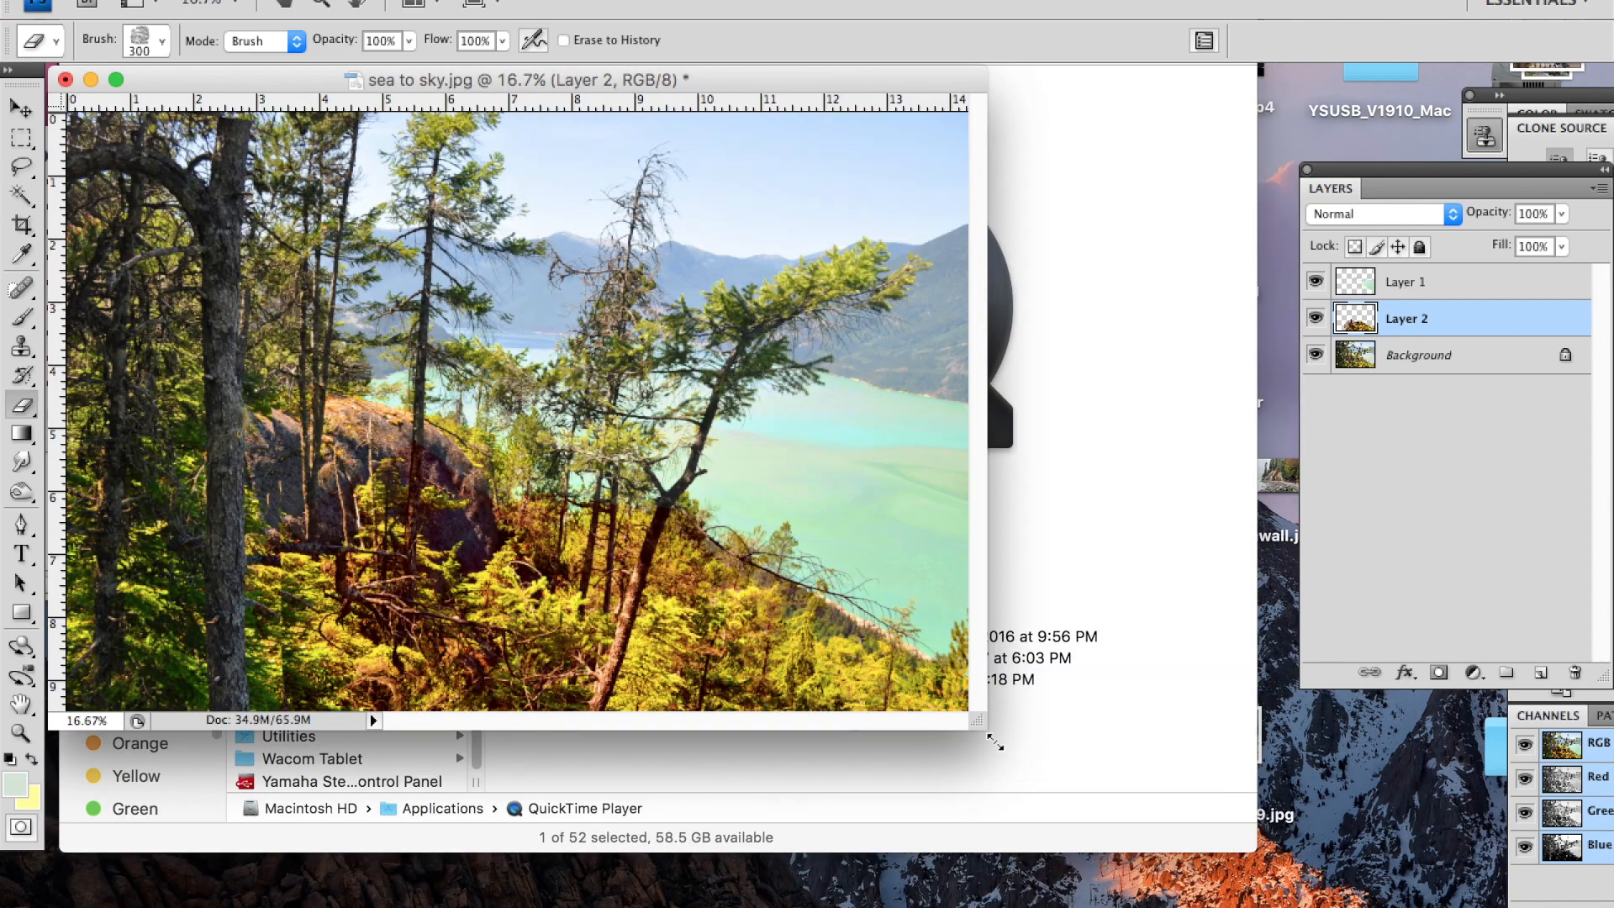
# Copy the bare tree to a new layer, delete its pale sky with the Magic Wand, and begin reshaping it
pyautogui.click(20, 166)
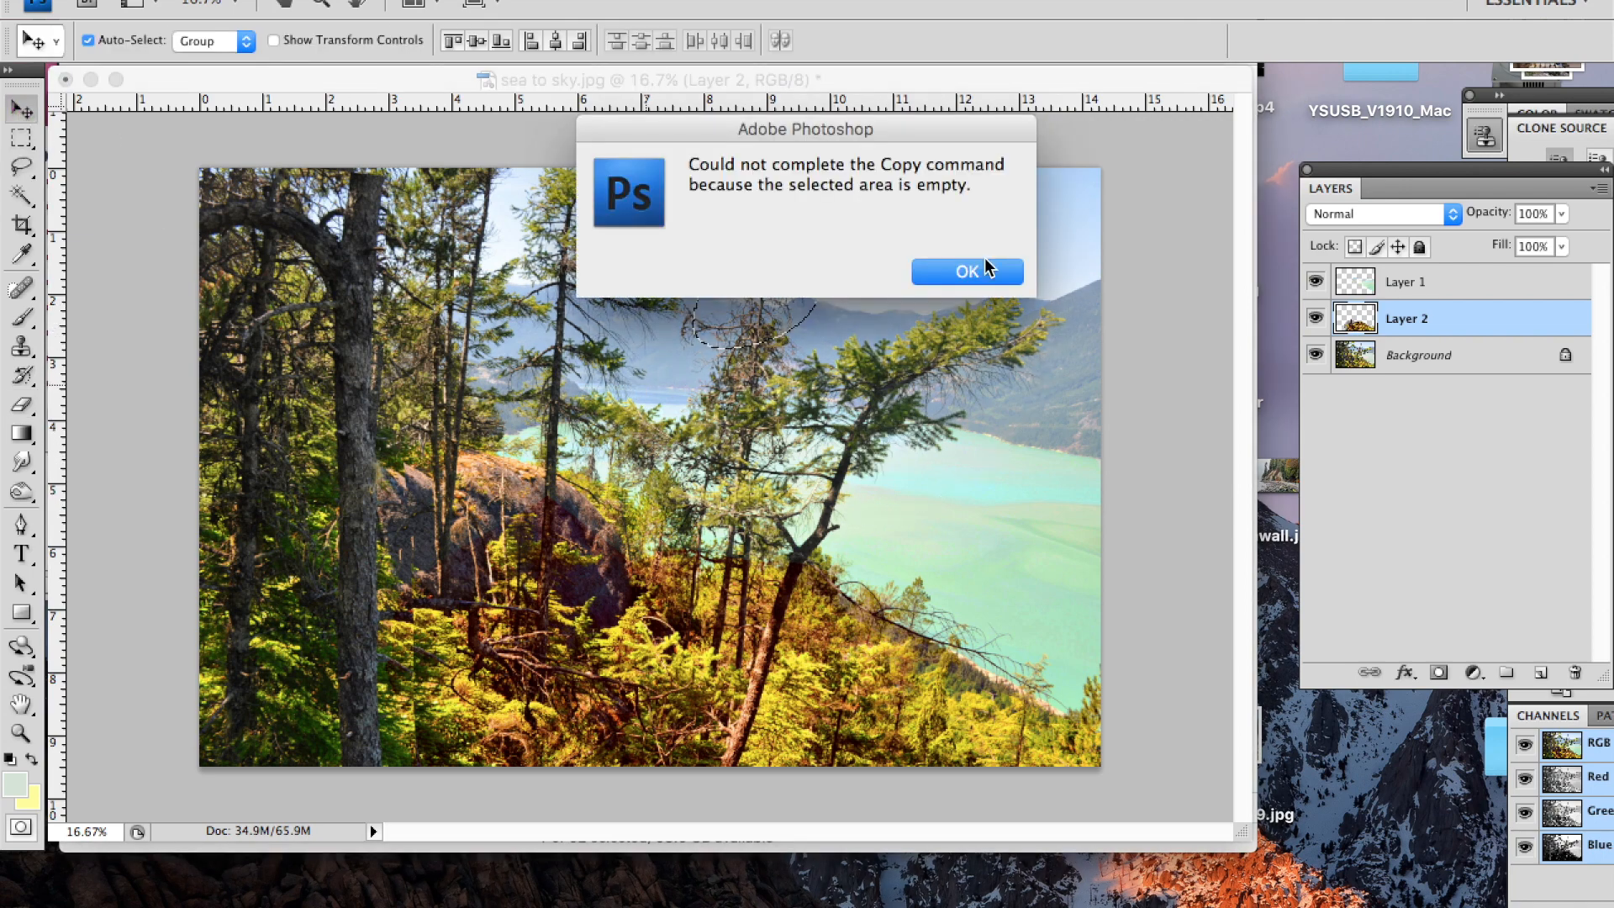
pyautogui.click(965, 272)
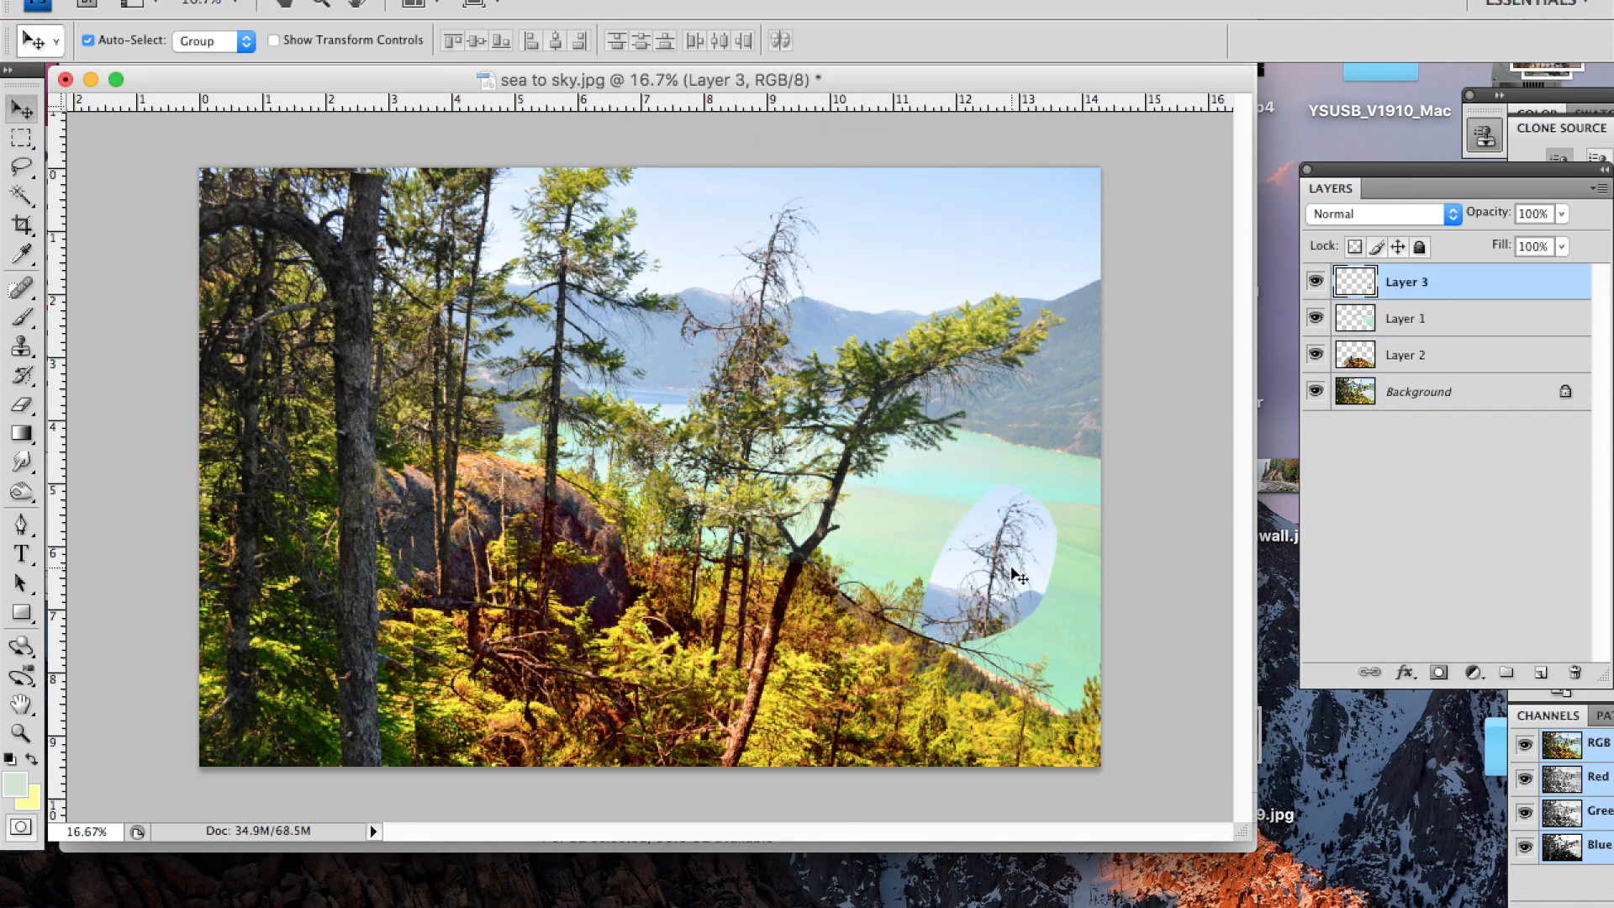
pyautogui.click(20, 195)
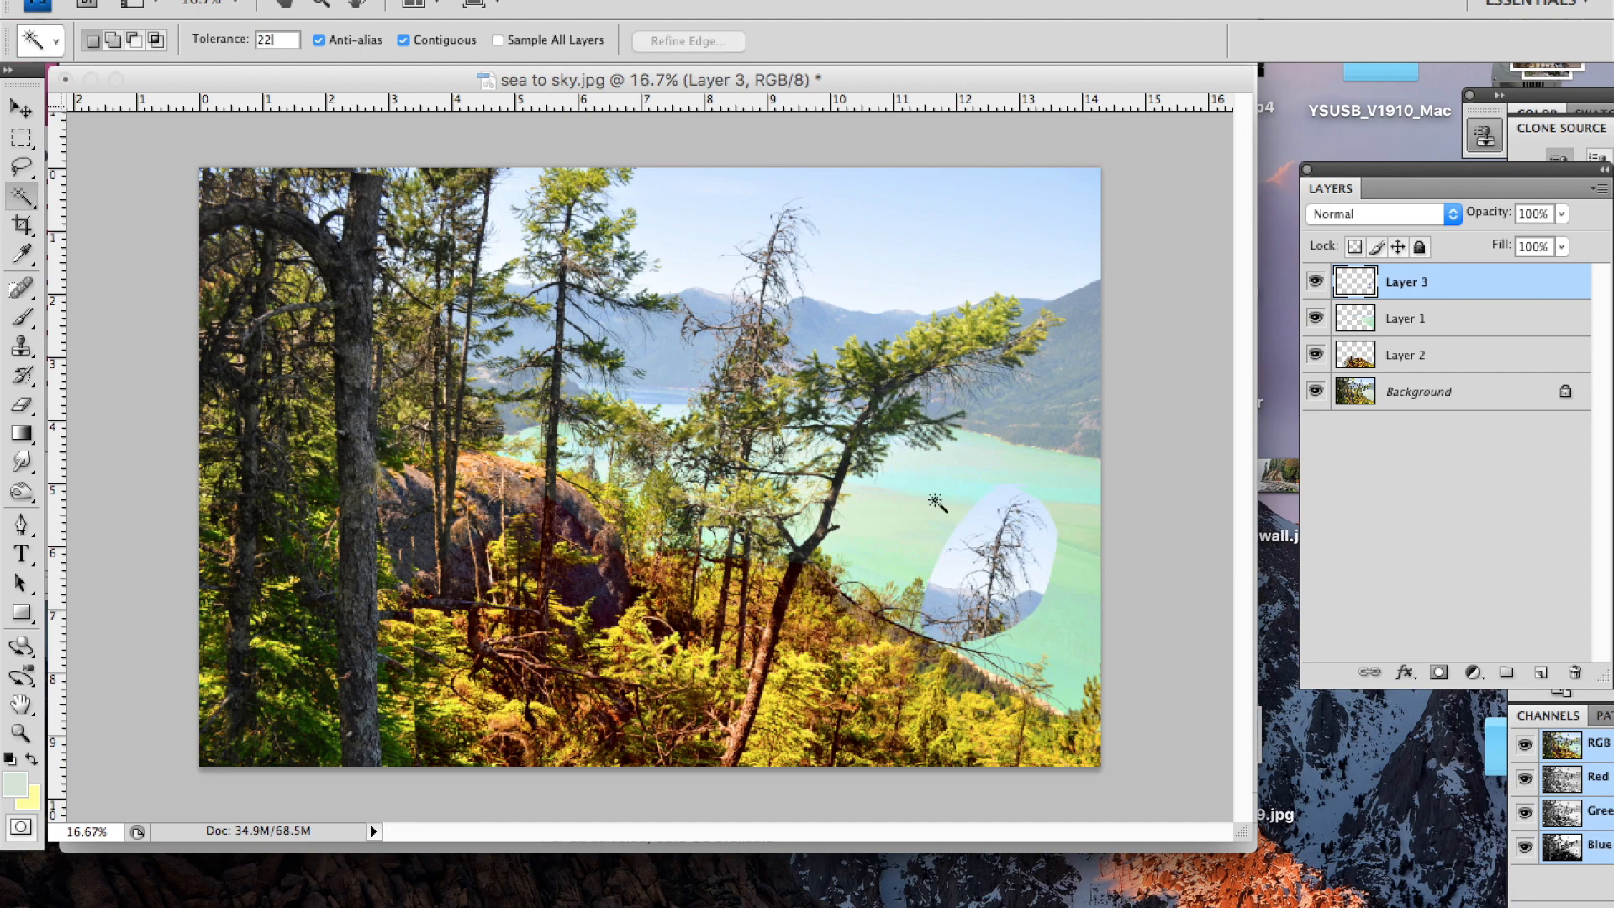
pyautogui.click(935, 501)
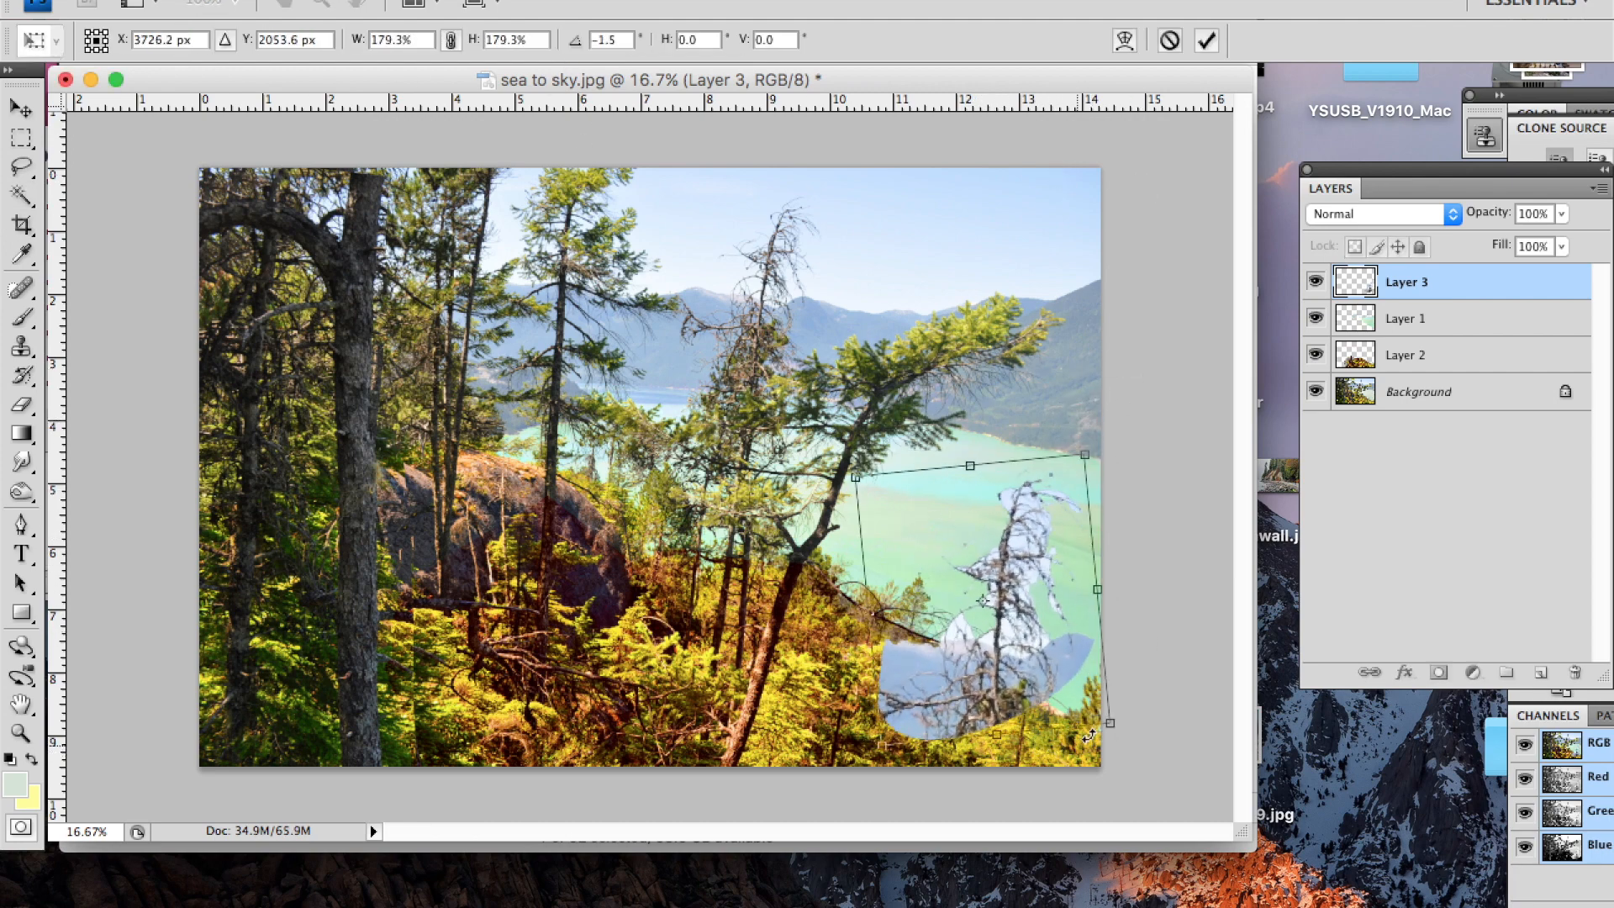
pyautogui.rightClick(983, 600)
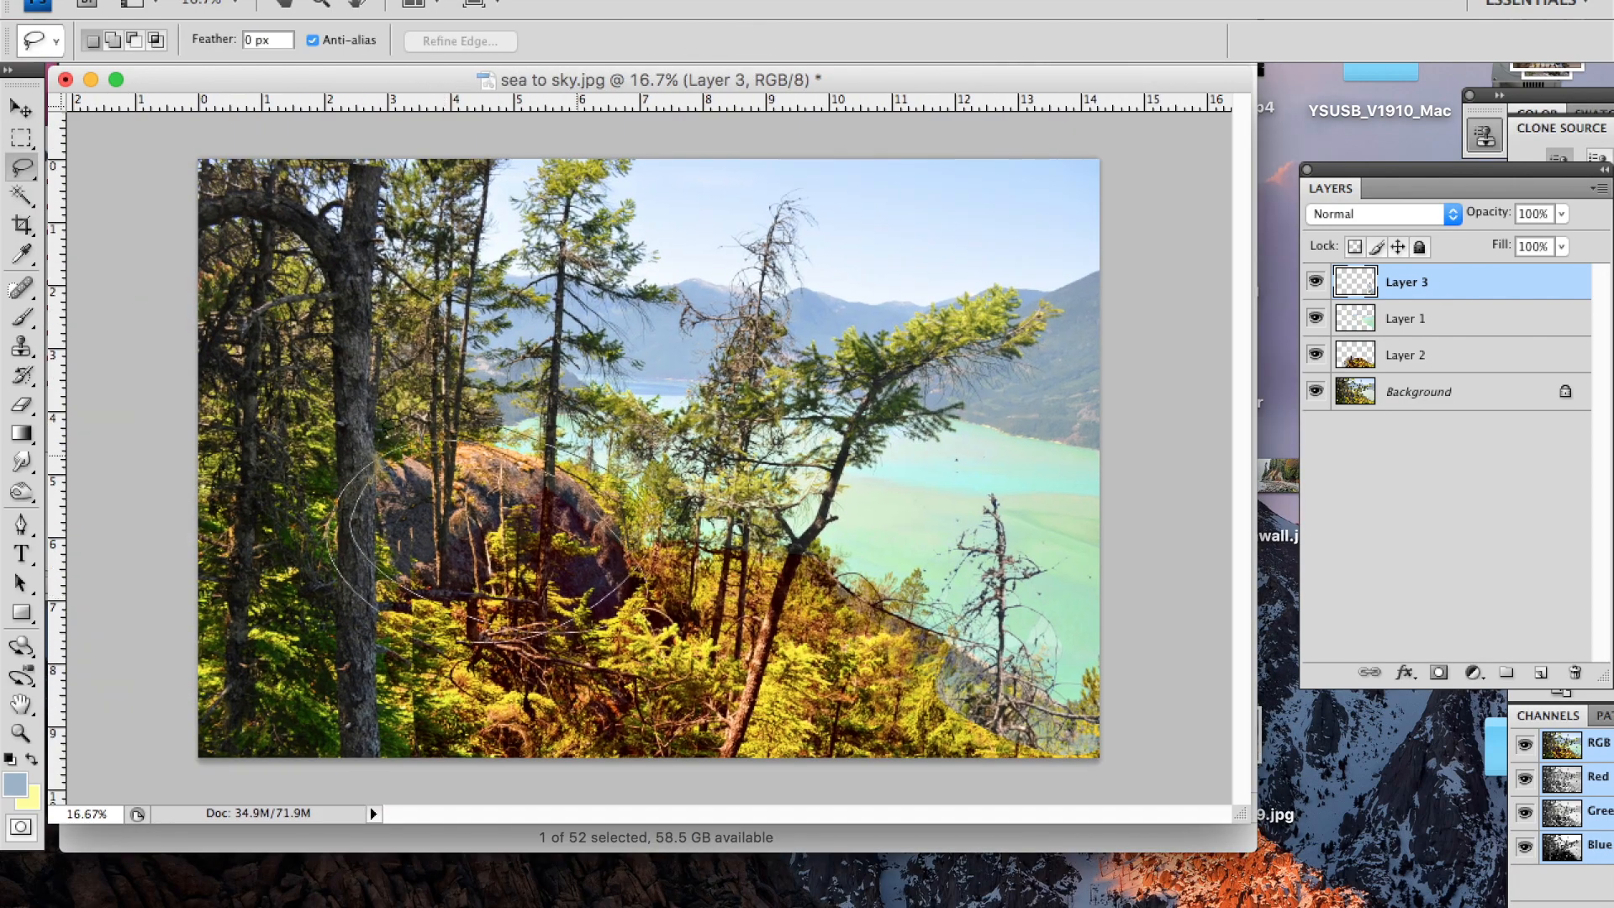
# Copy a lassoed rock patch to a new layer, scale it to about 64% and settle it on the lower slope
pyautogui.click(1407, 355)
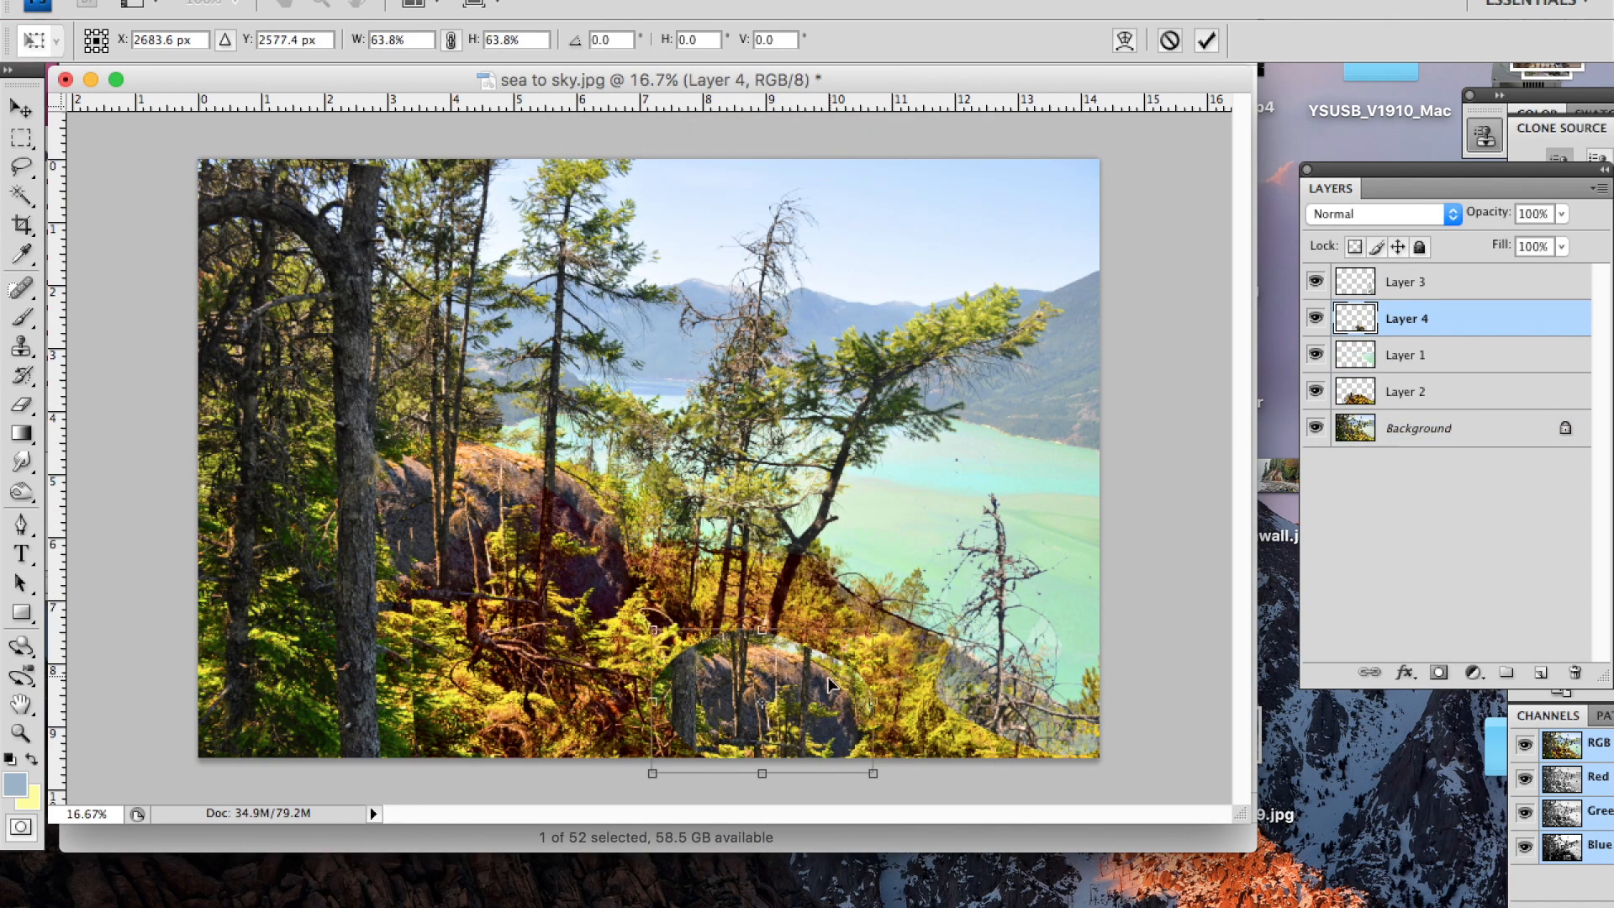
pyautogui.click(20, 406)
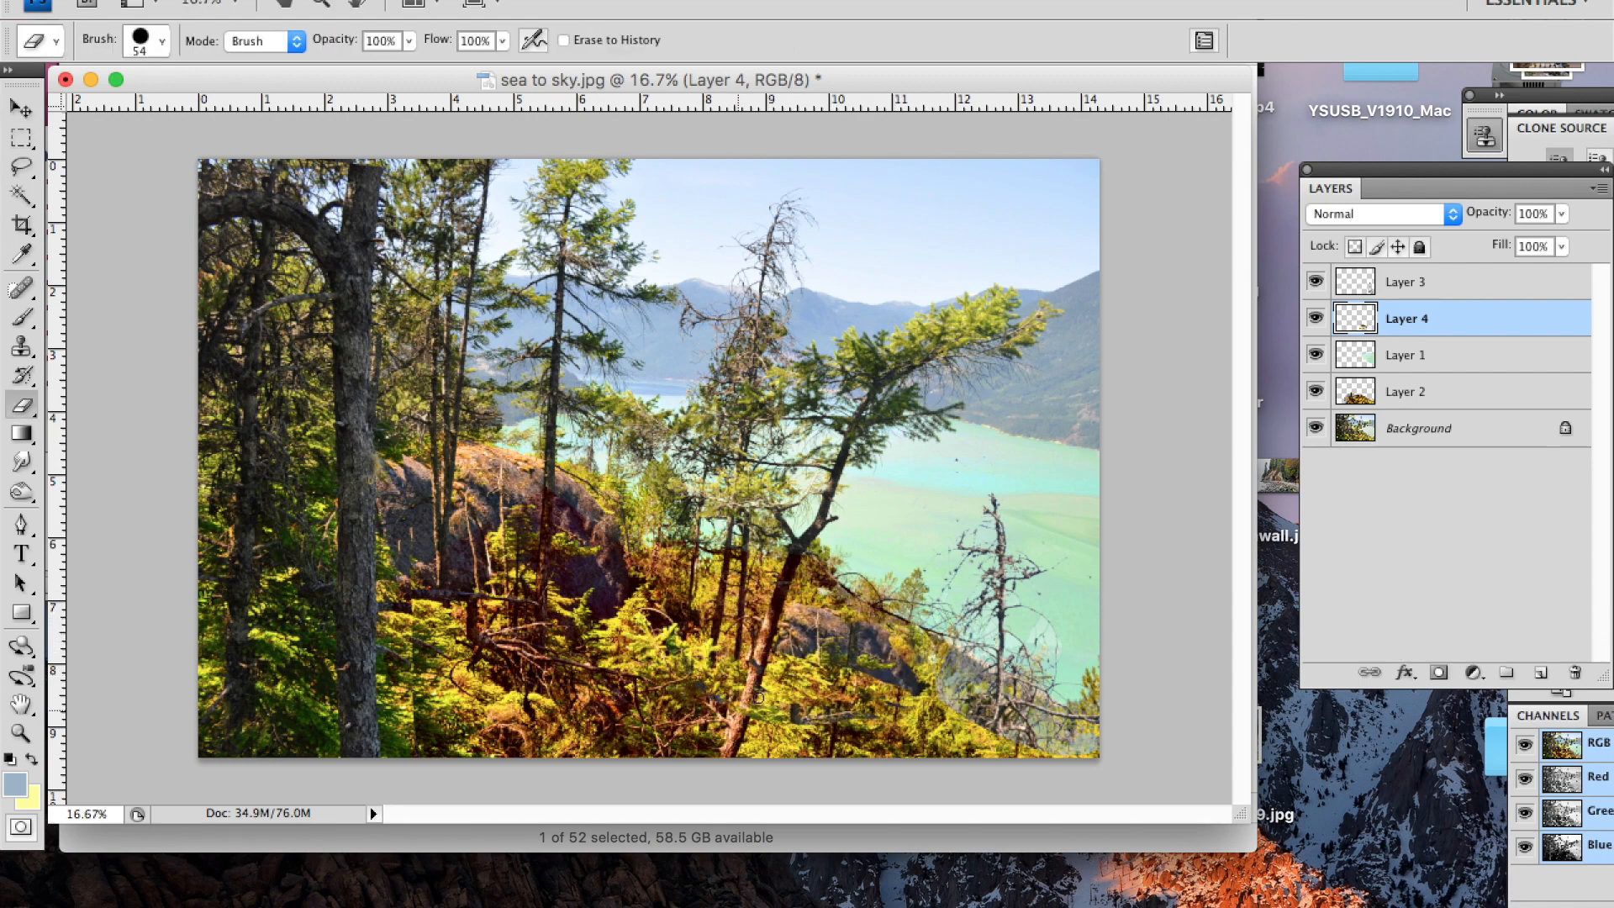
pyautogui.click(20, 107)
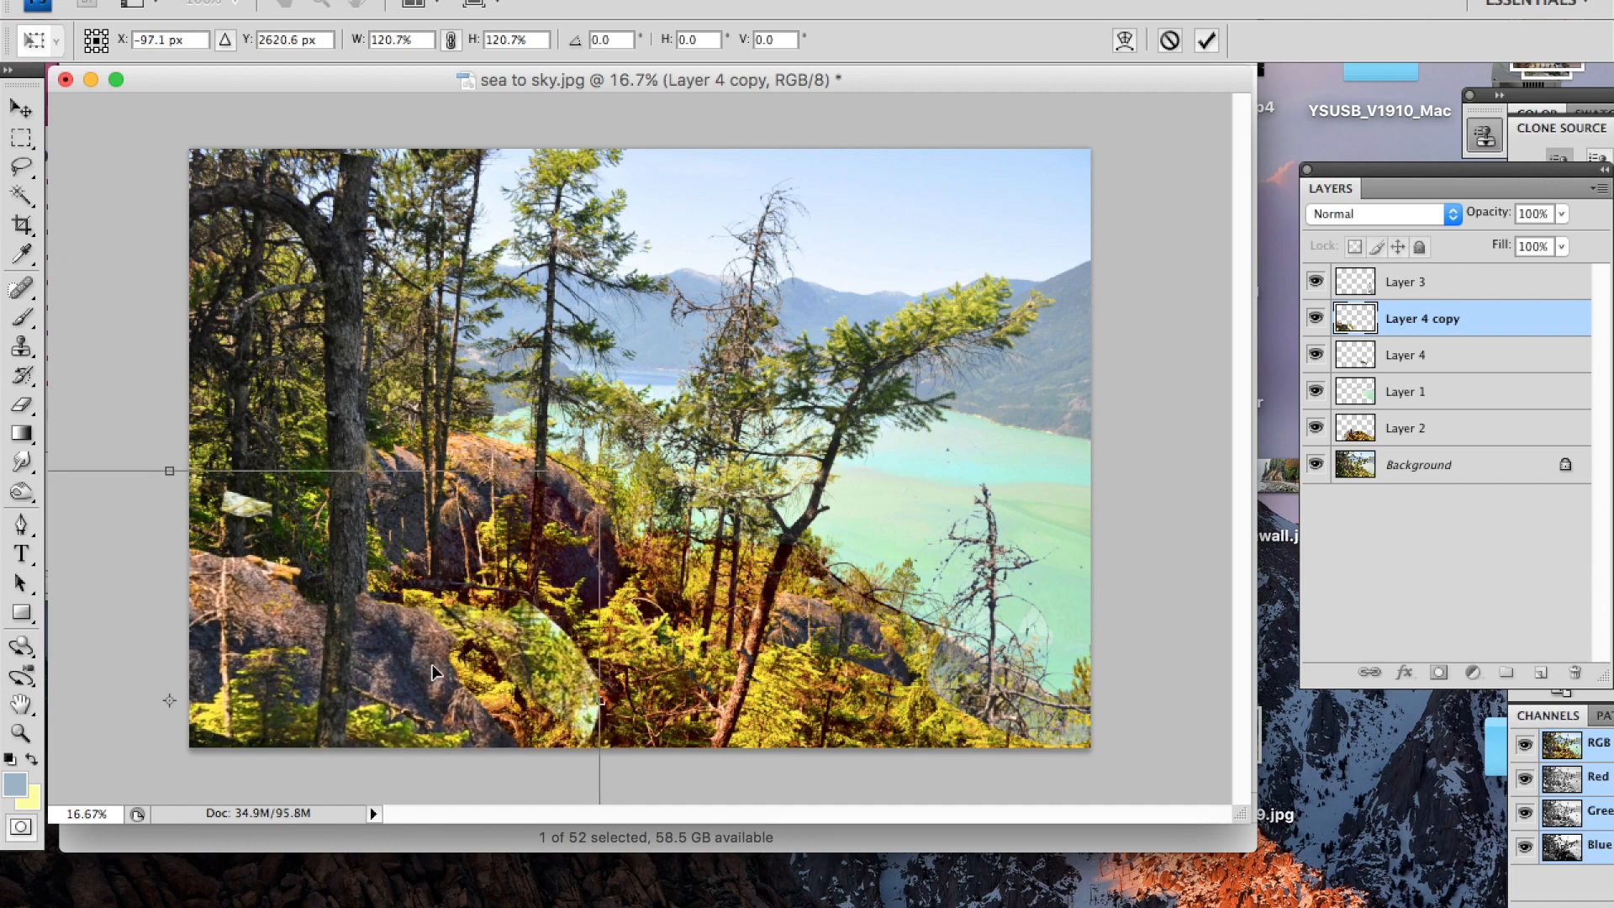
# Stretch the duplicated rock copy into a tall boulder over the lower-left foreground and commit it
pyautogui.click(20, 402)
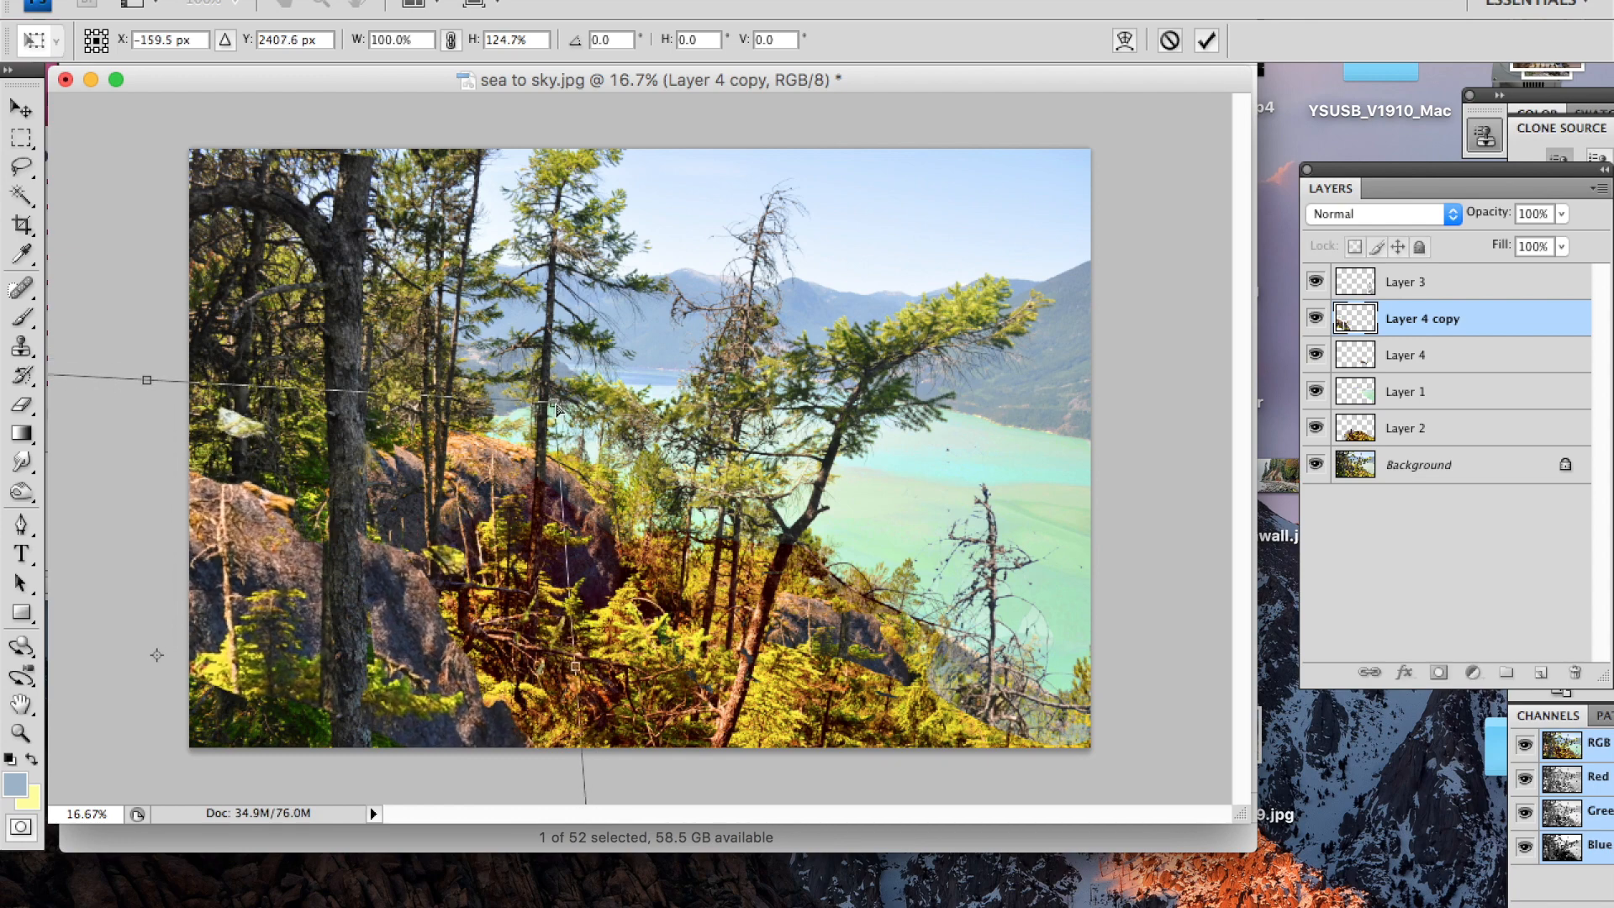
pyautogui.click(1419, 464)
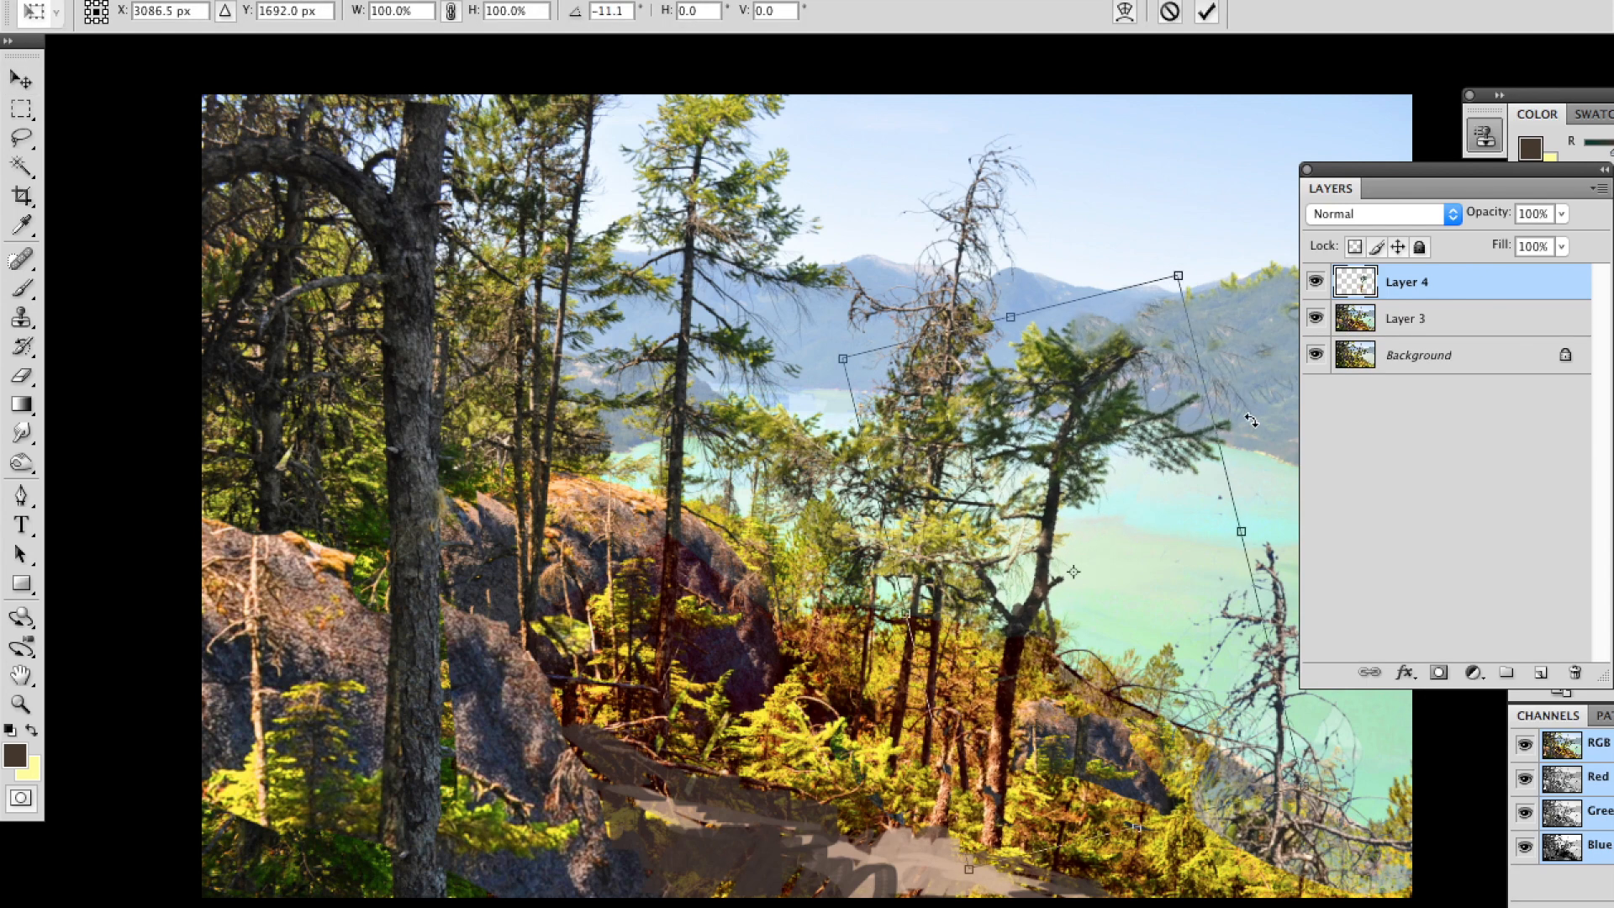
# Commit the tree piece rotated about -11° and sample the pale sky colour for painting over branches
pyautogui.click(1205, 12)
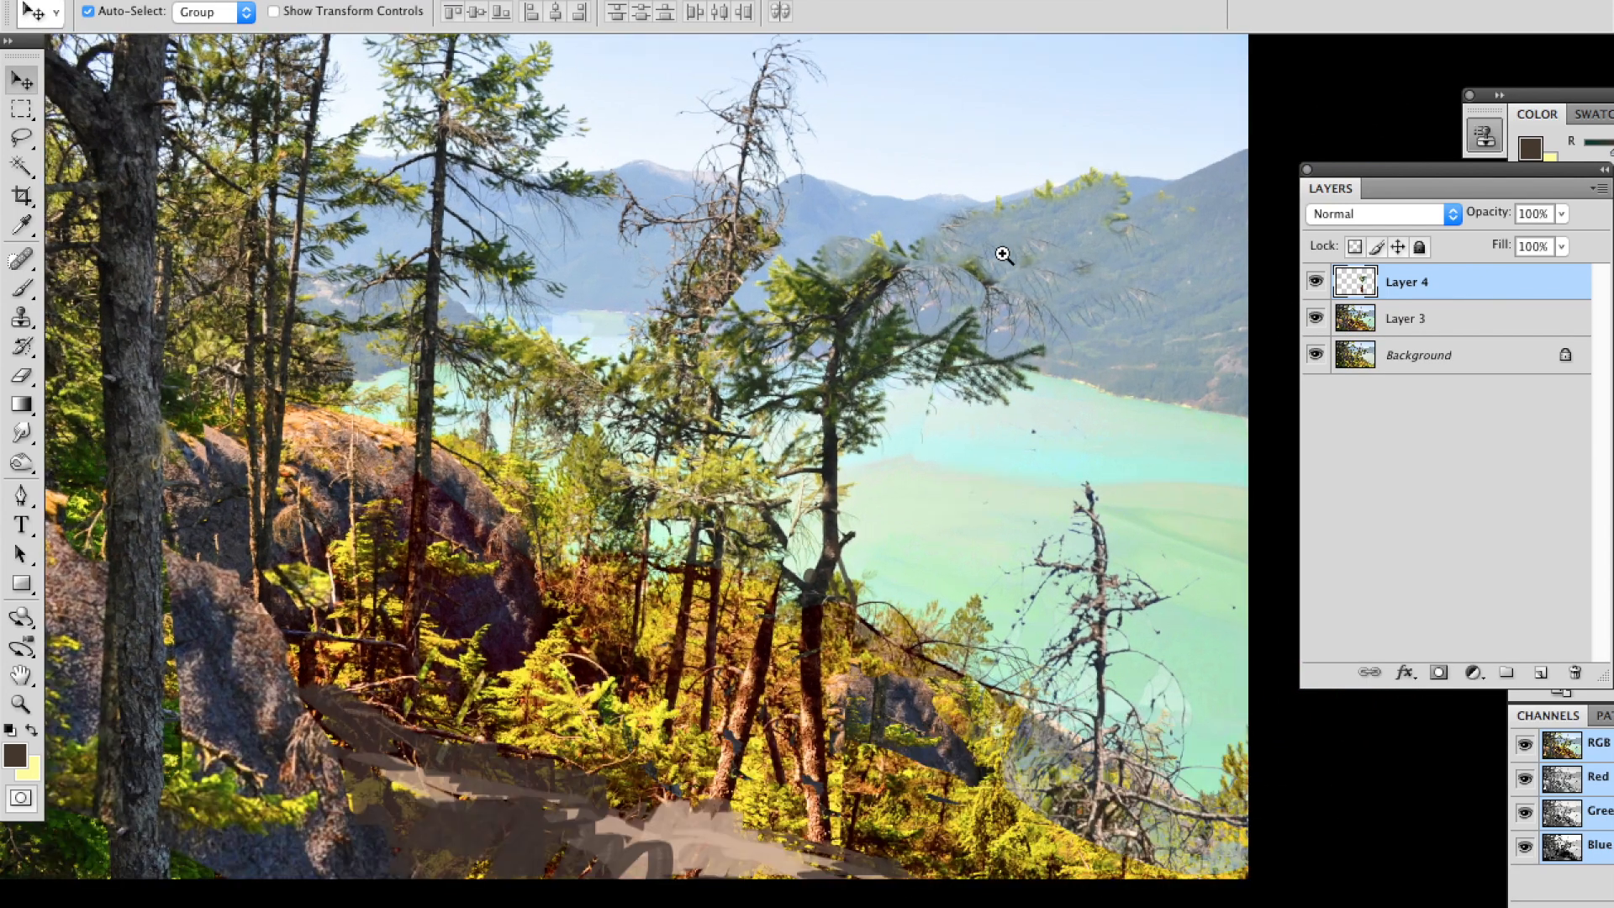
pyautogui.click(20, 285)
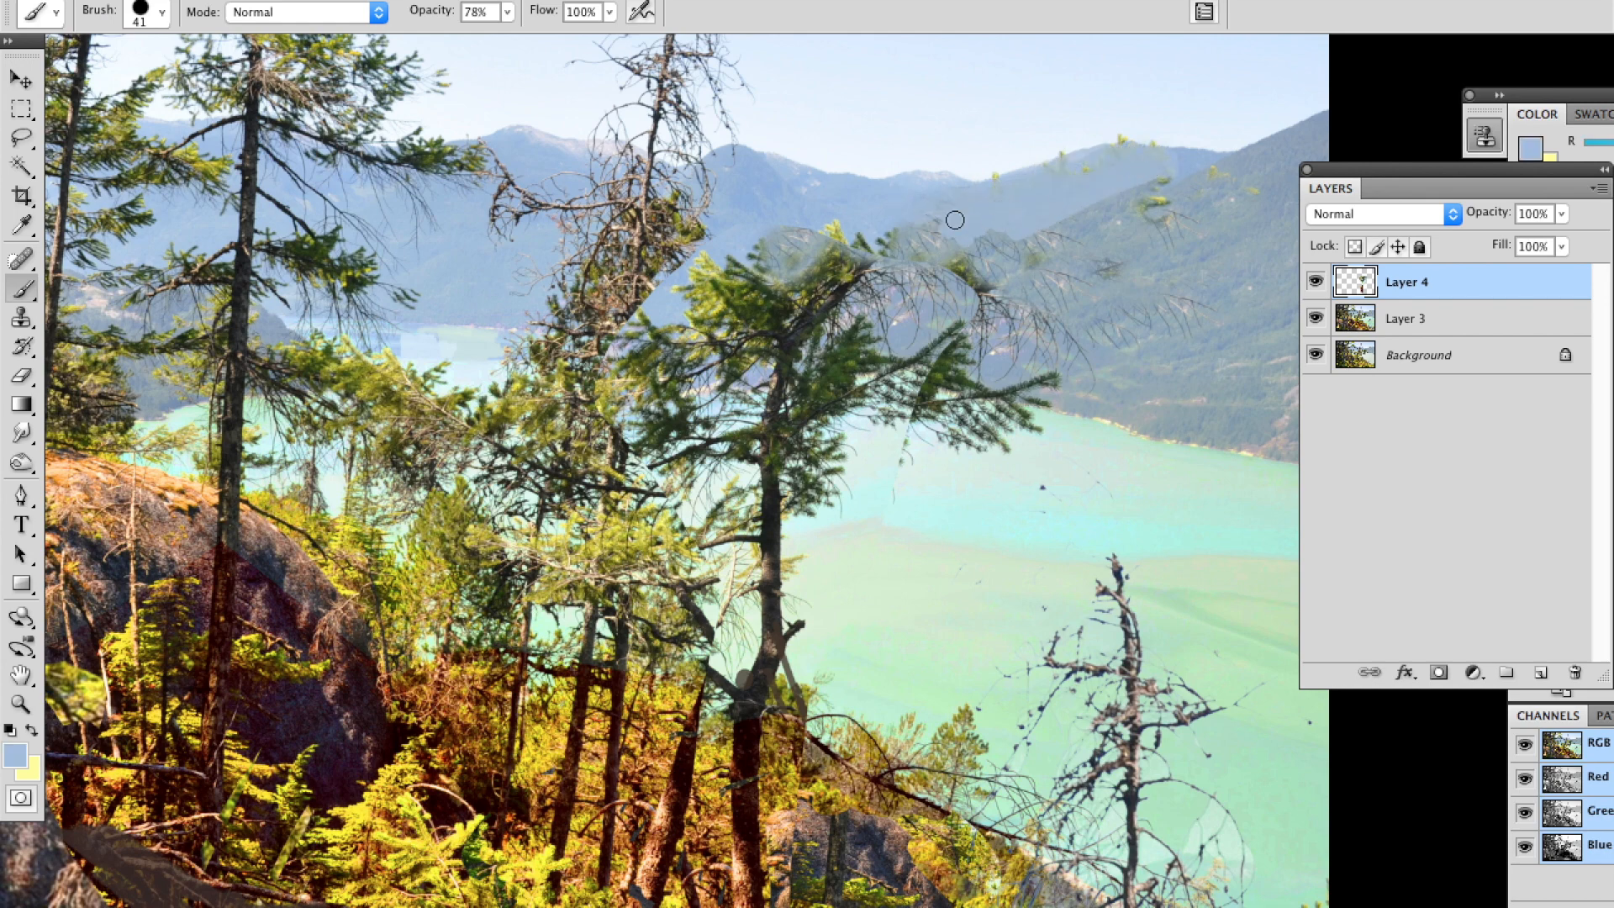